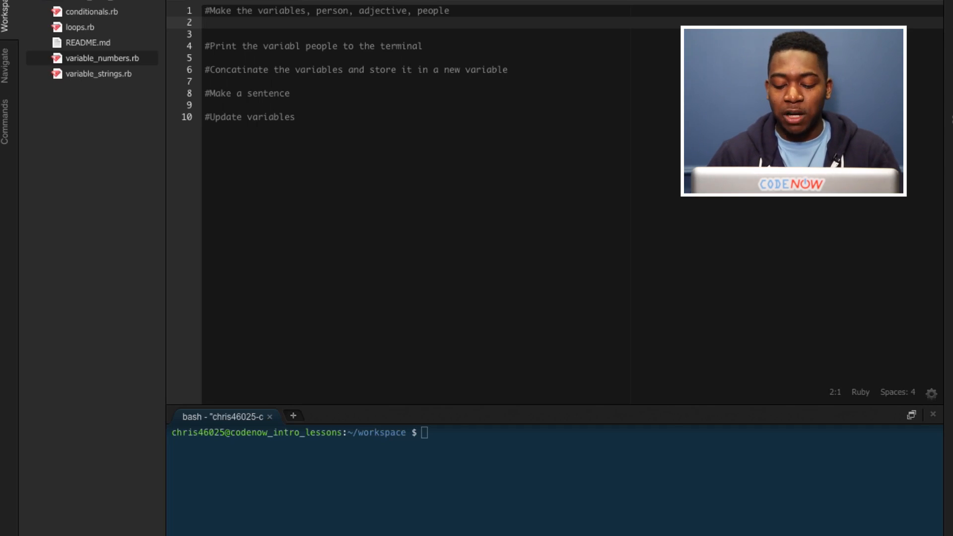
# Define person = "Mario" on the line below the first comment
pyautogui.write('person =')
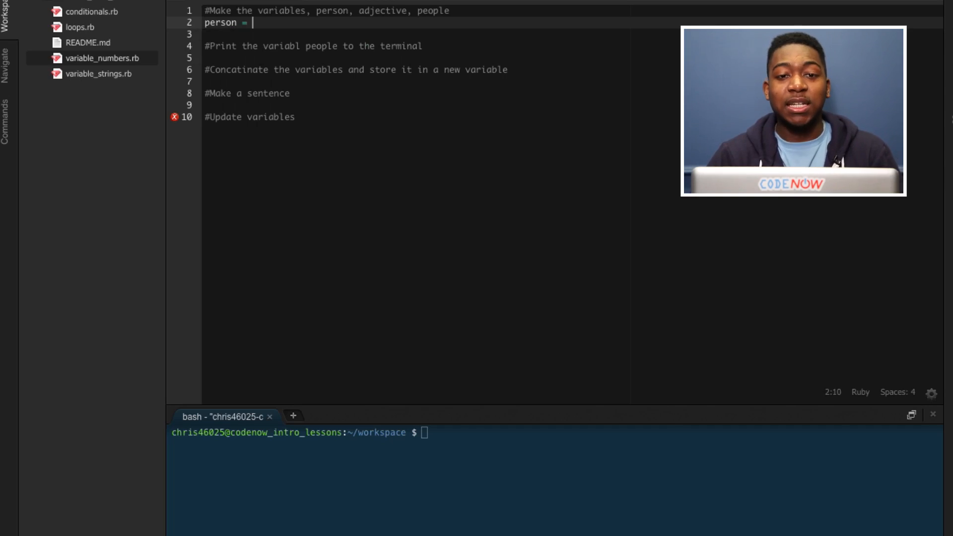
pyautogui.write('""')
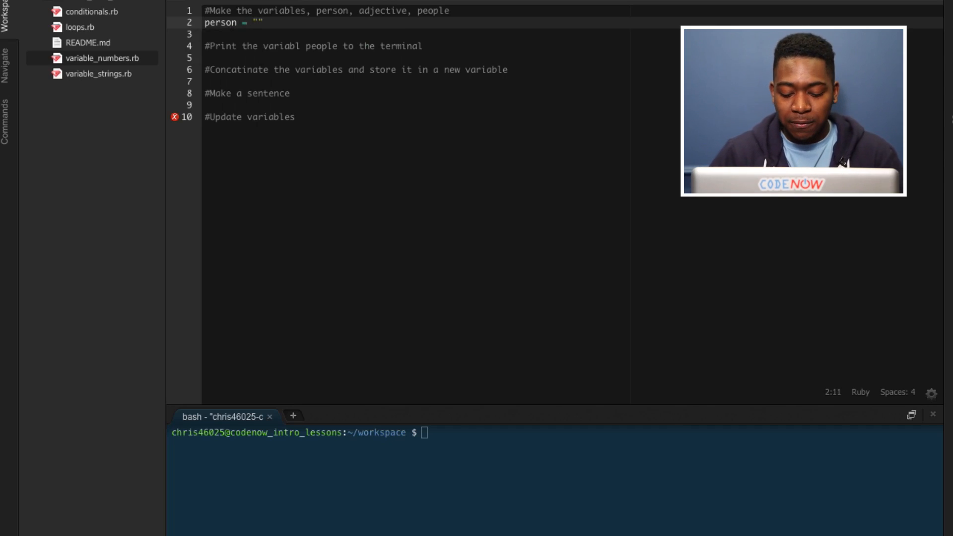
pyautogui.write('Mario')
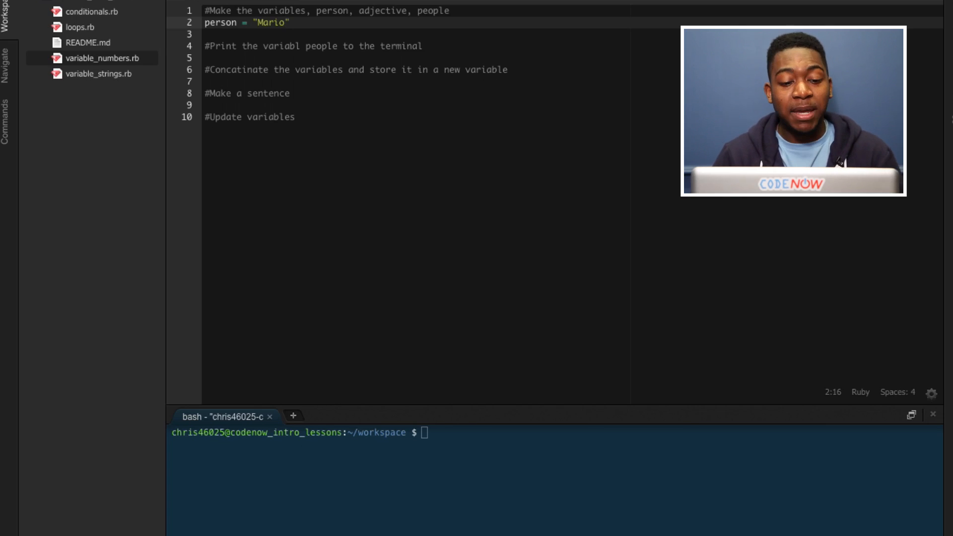
pyautogui.doubleClick(220, 23)
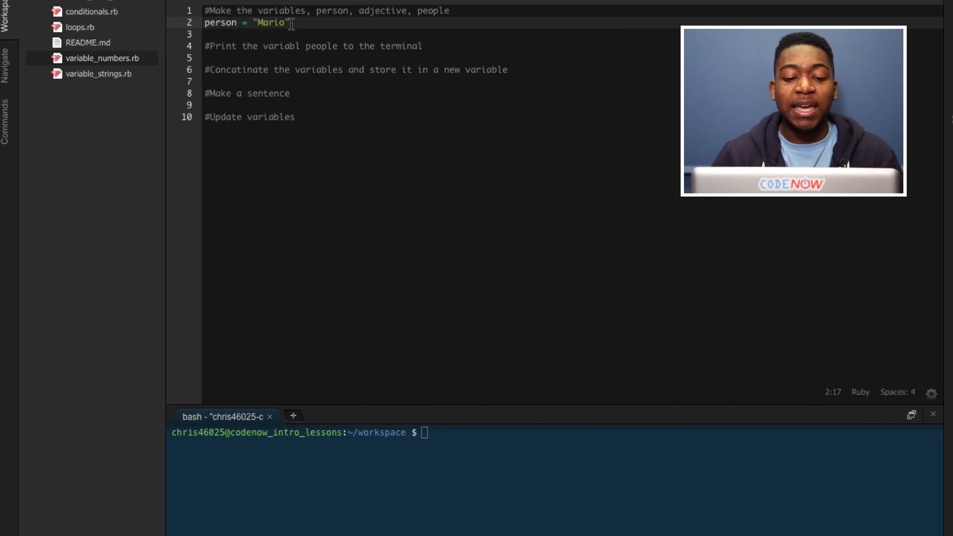
# Add adjective = "Super" and people = "parents" on the following lines
pyautogui.write('adjective =')
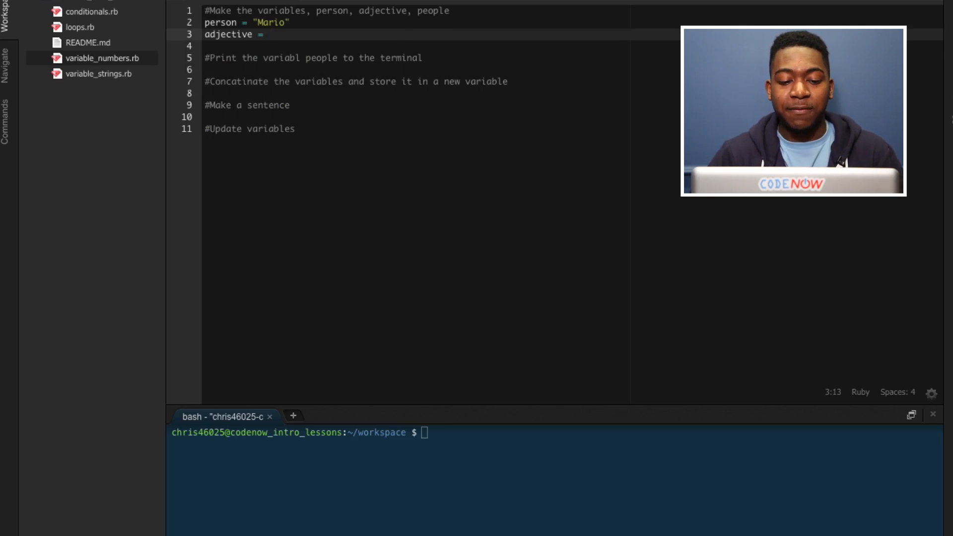
pyautogui.write('"S"')
pyautogui.click(418, 46)
pyautogui.write('people +')
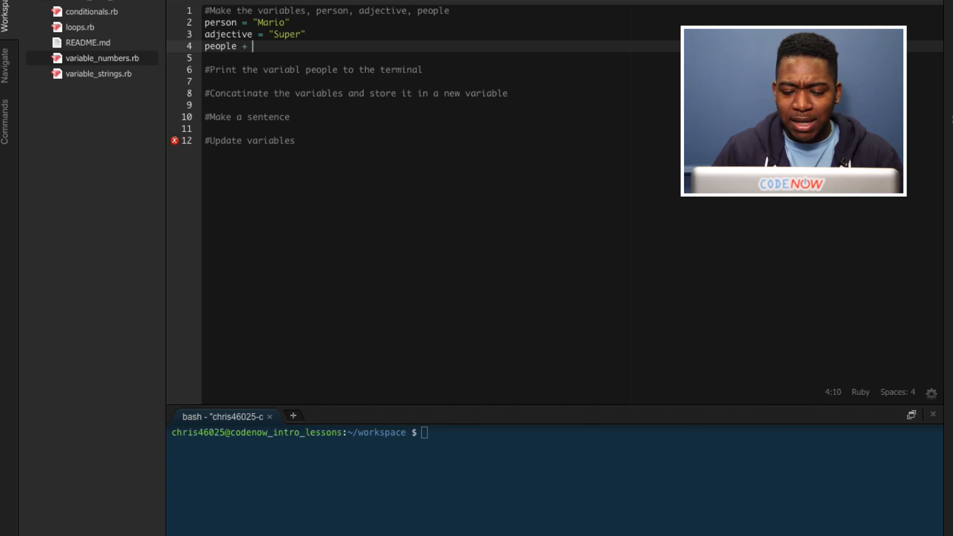
pyautogui.press('backspace')
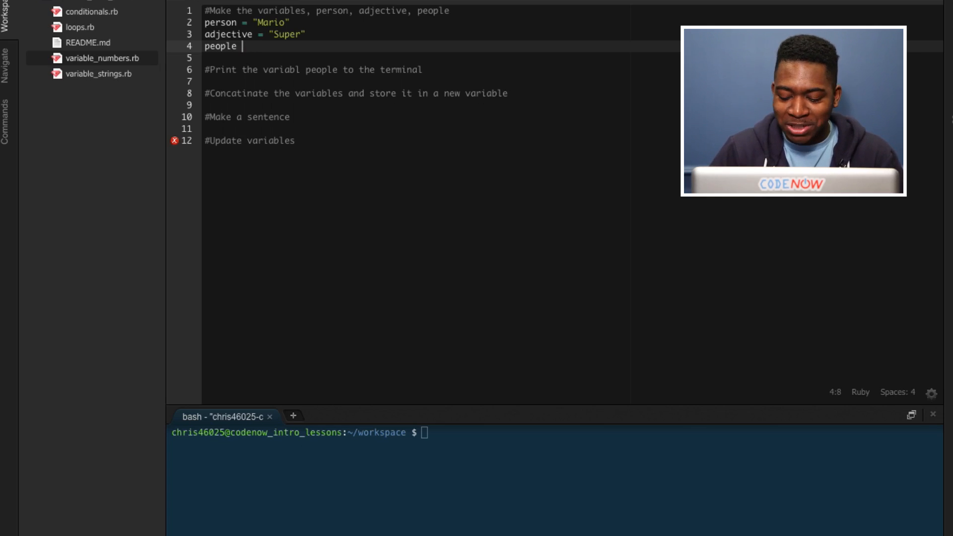
pyautogui.write('= "')
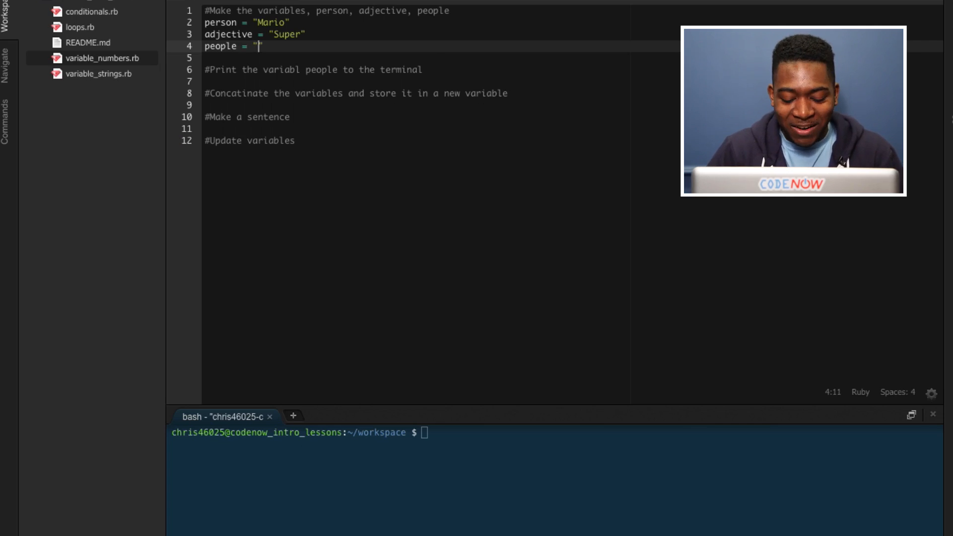
pyautogui.write('parents')
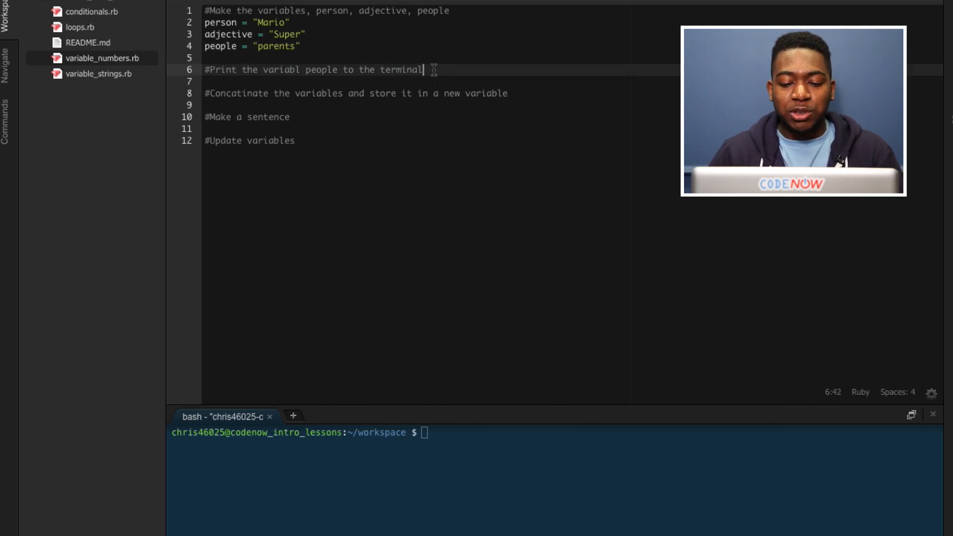
# Write puts people under the print comment
pyautogui.write('p')
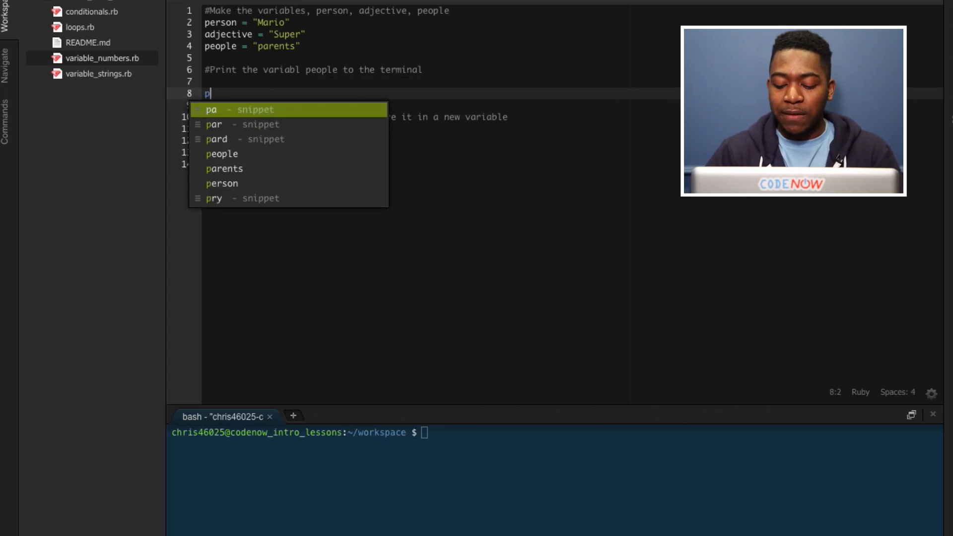
pyautogui.write('uts')
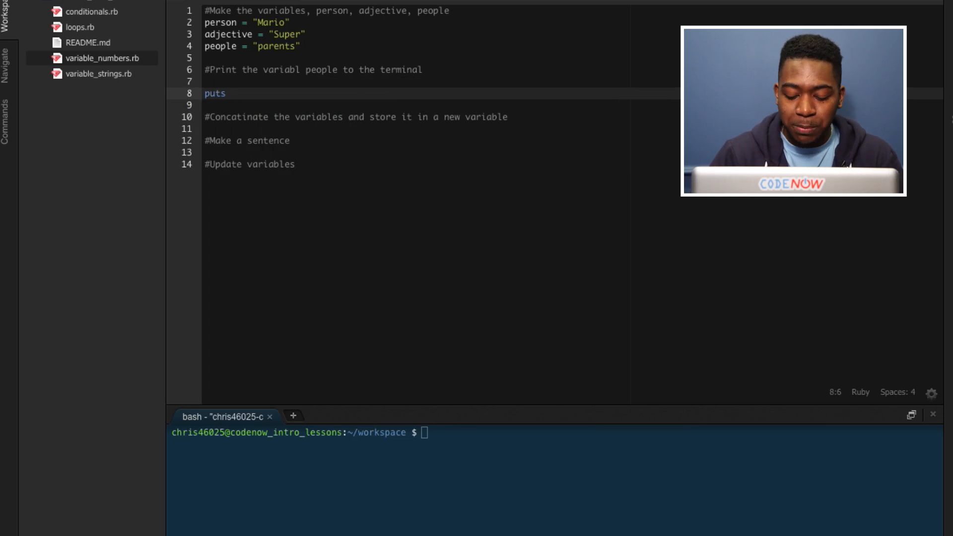
pyautogui.write('people')
pyautogui.write('game')
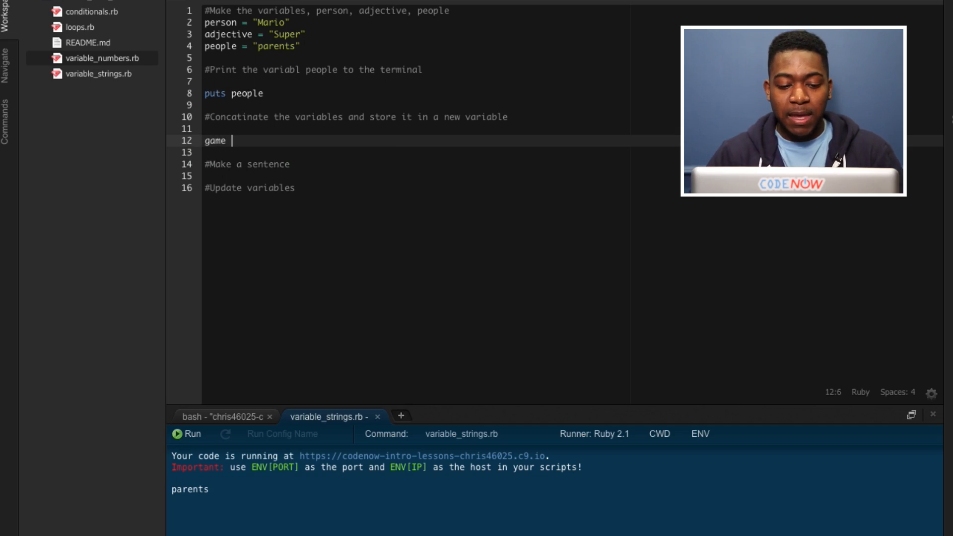
# Write game = adjective + person and puts game, then run to see SuperMario
pyautogui.write('=')
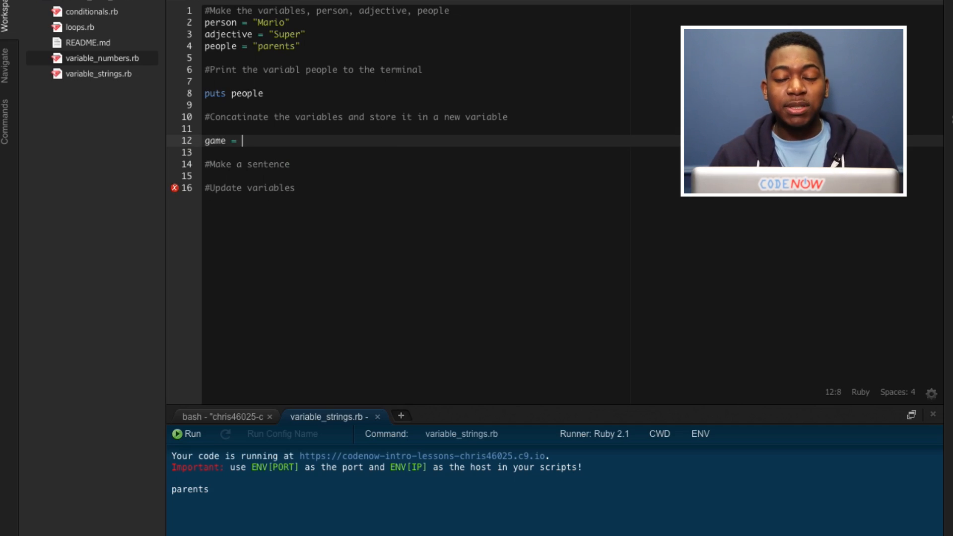
pyautogui.write('adjective')
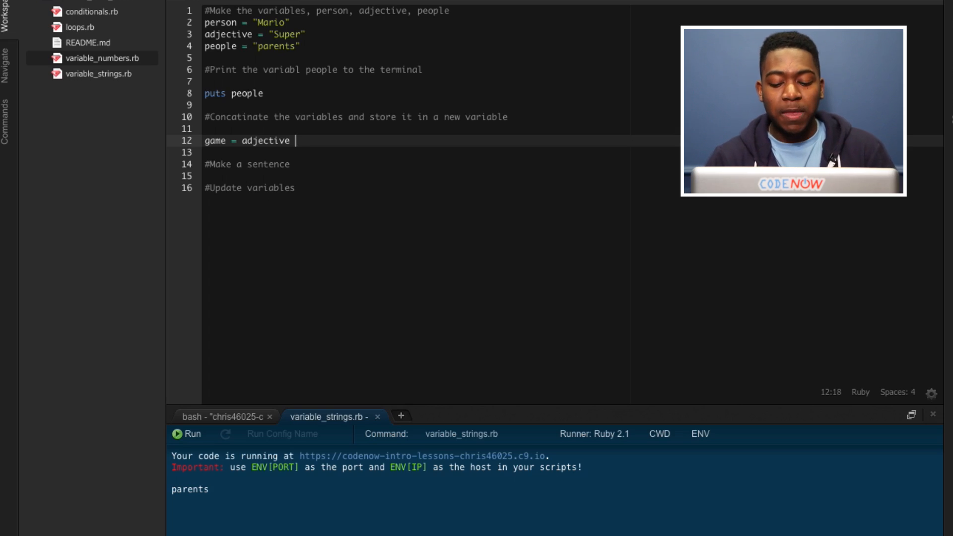
pyautogui.write('+')
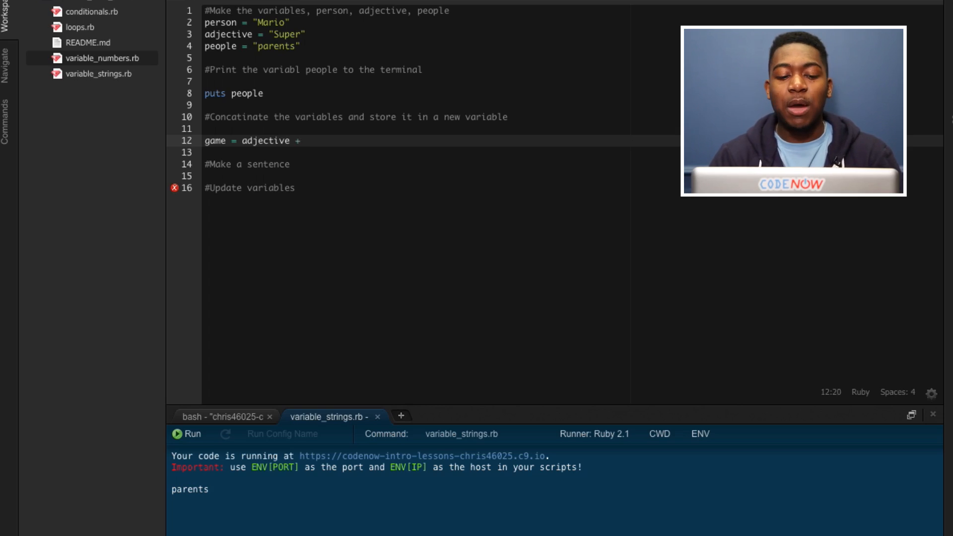
pyautogui.write('person')
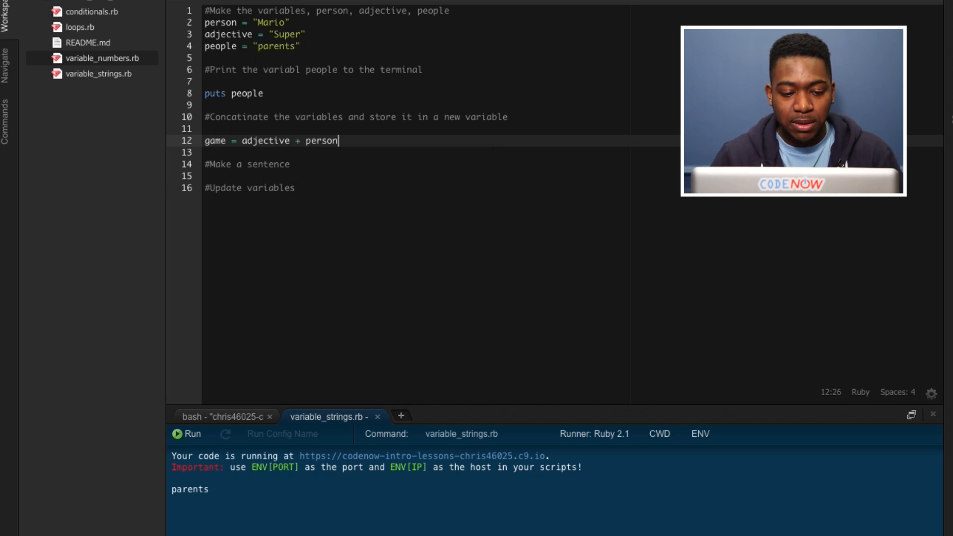
pyautogui.write('p')
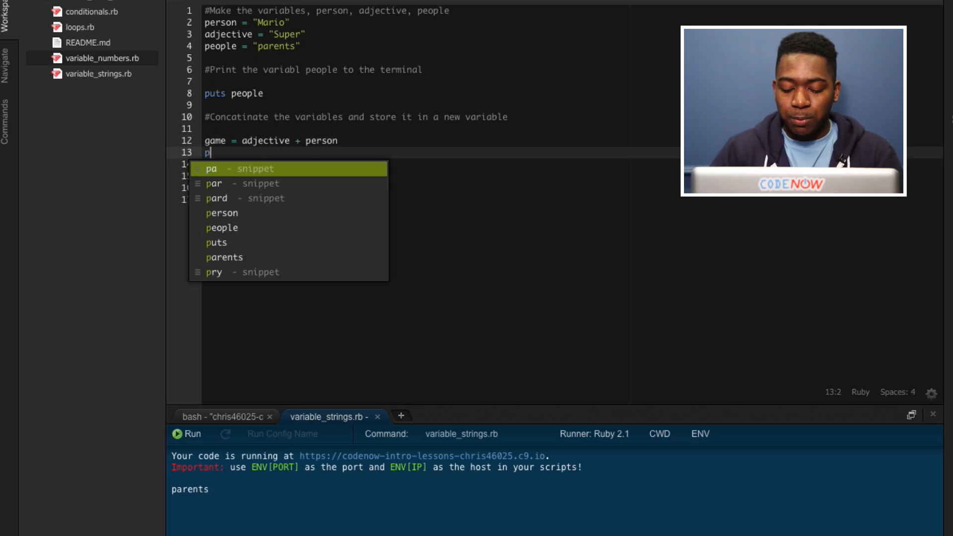
pyautogui.write('uts game')
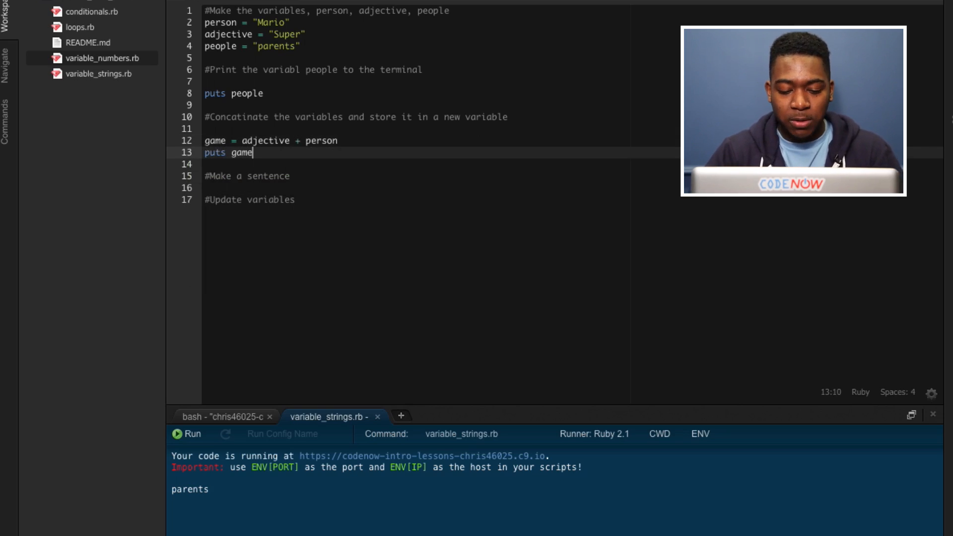
pyautogui.click(188, 433)
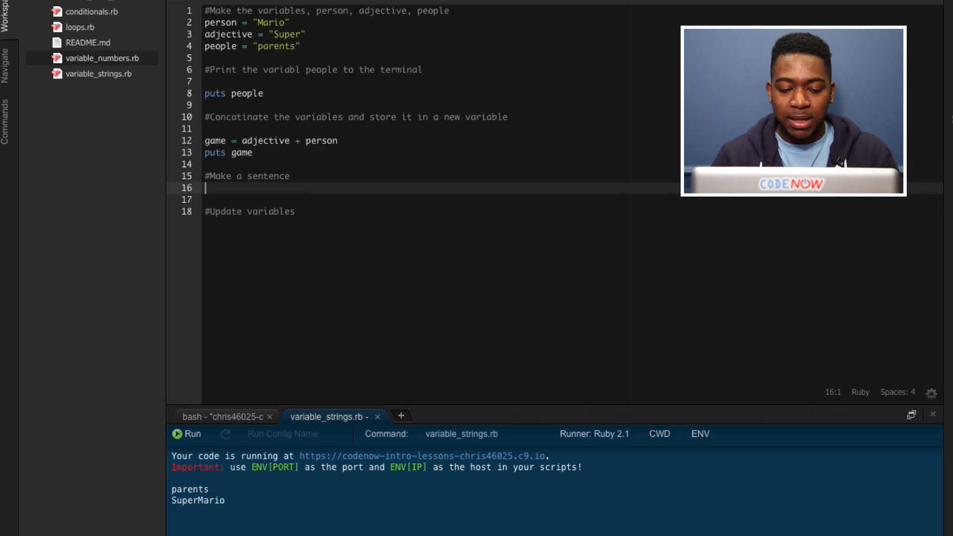
# Write puts "I like to play "+ game + " with my "+ people and run it
pyautogui.write('puts')
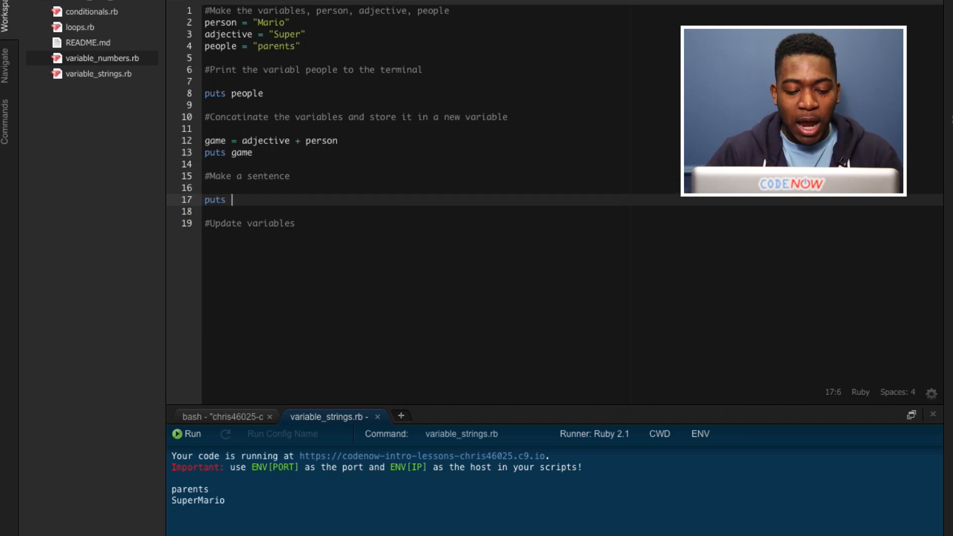
pyautogui.write('"I like to play')
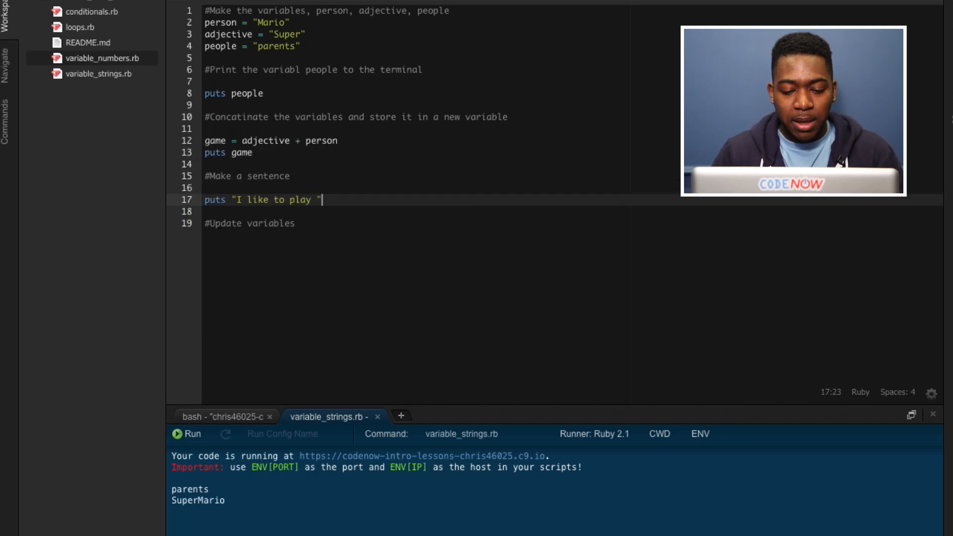
pyautogui.write('+')
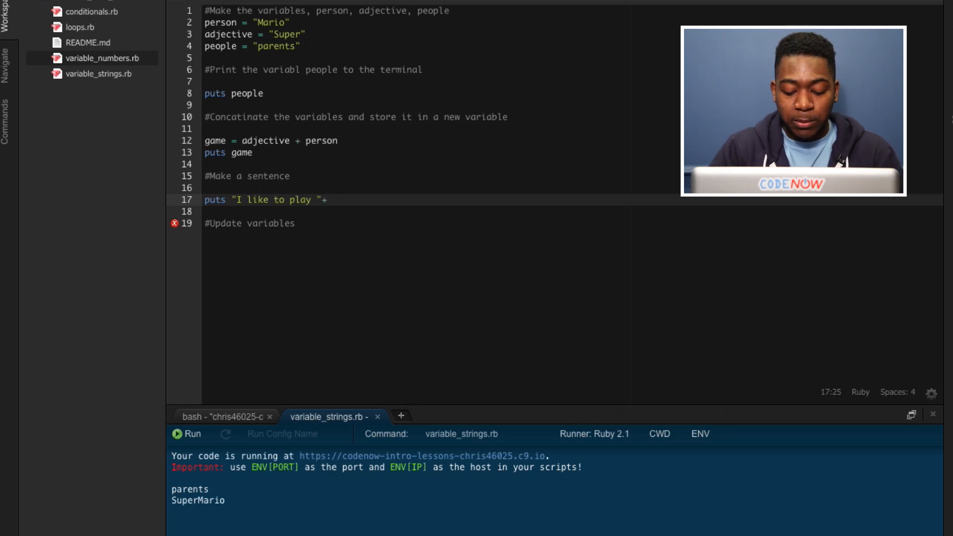
pyautogui.write('game +')
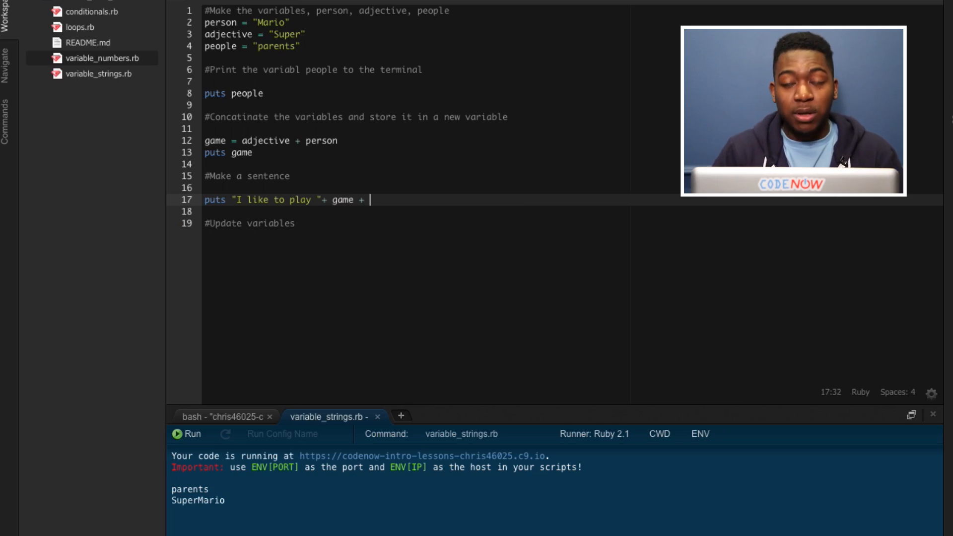
pyautogui.write('" with my "')
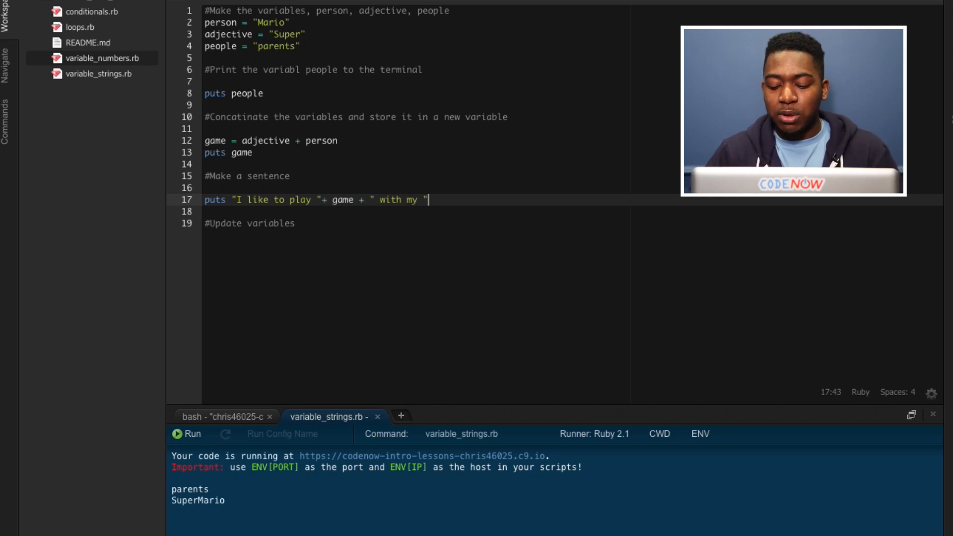
pyautogui.write('+ pa')
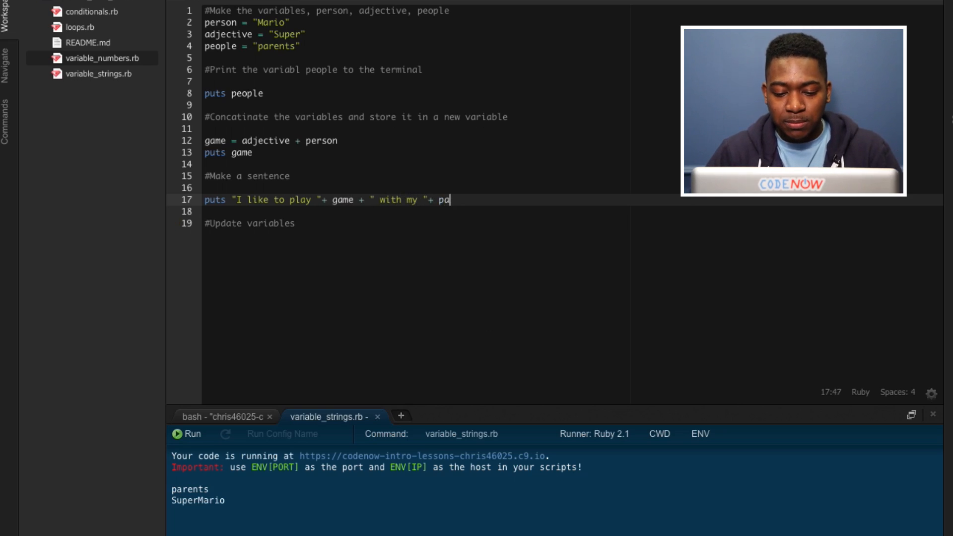
pyautogui.write('eople')
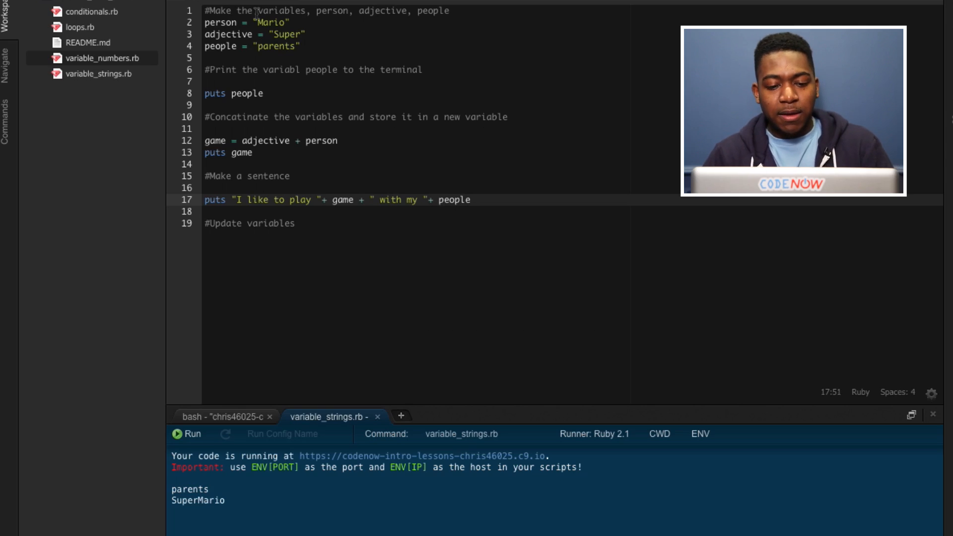
pyautogui.click(188, 434)
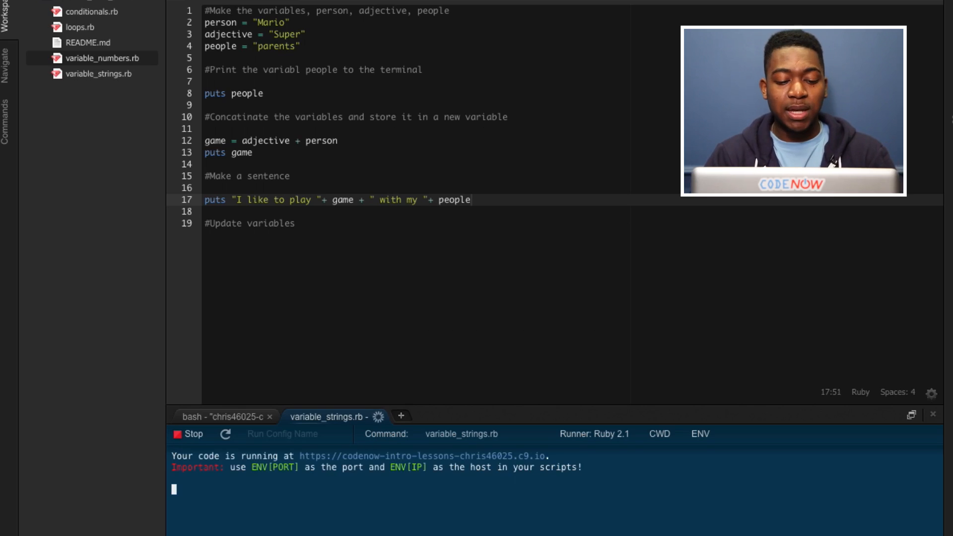
pyautogui.click(189, 434)
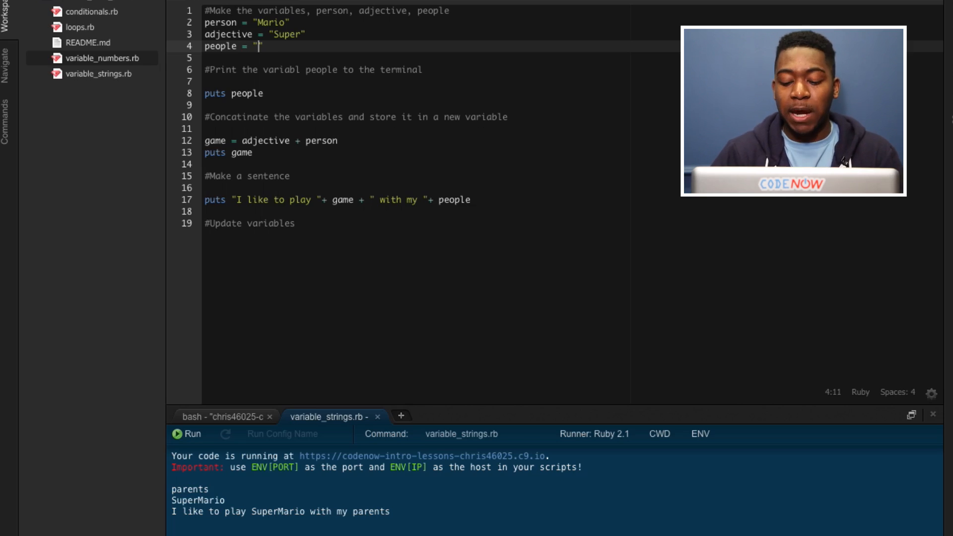
# Replace "parents" with "friends" in people and rerun the script
pyautogui.write('friends')
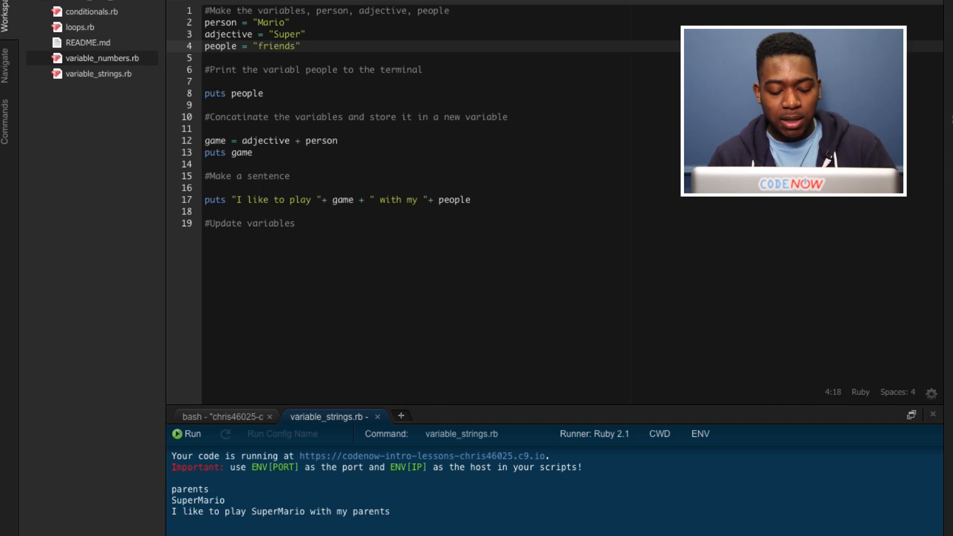
pyautogui.click(187, 434)
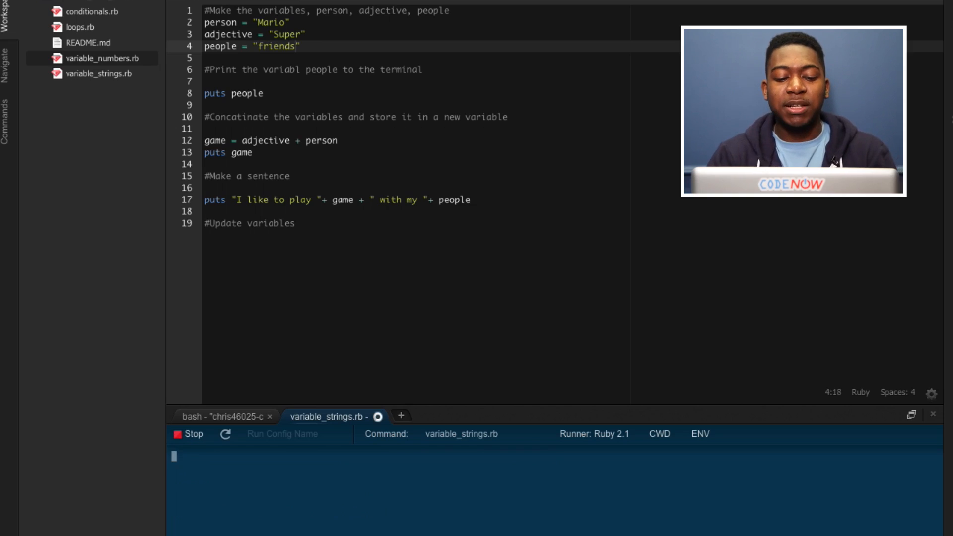